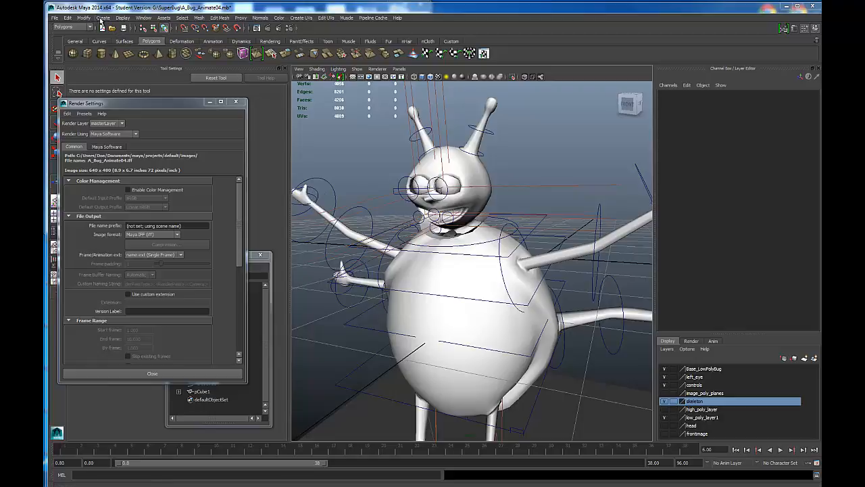
- Bring up the Maya for Education page with the free 3-year license sign-in steps
click(114, 86)
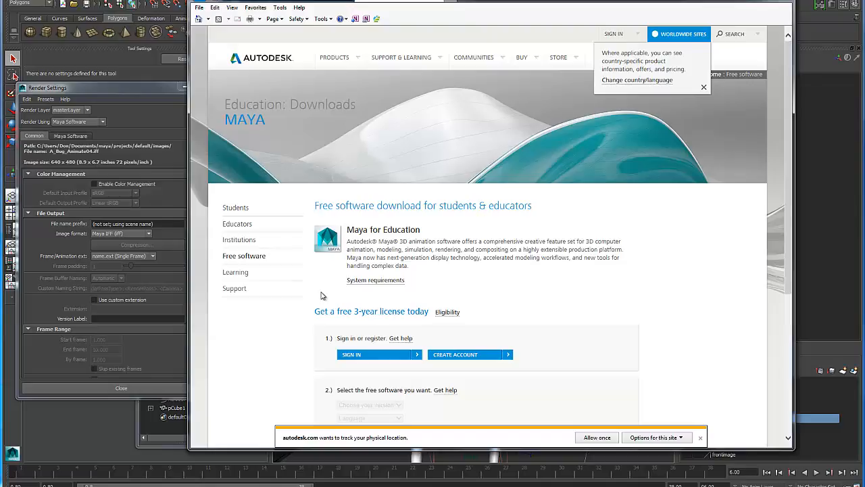
mouse_move(292, 322)
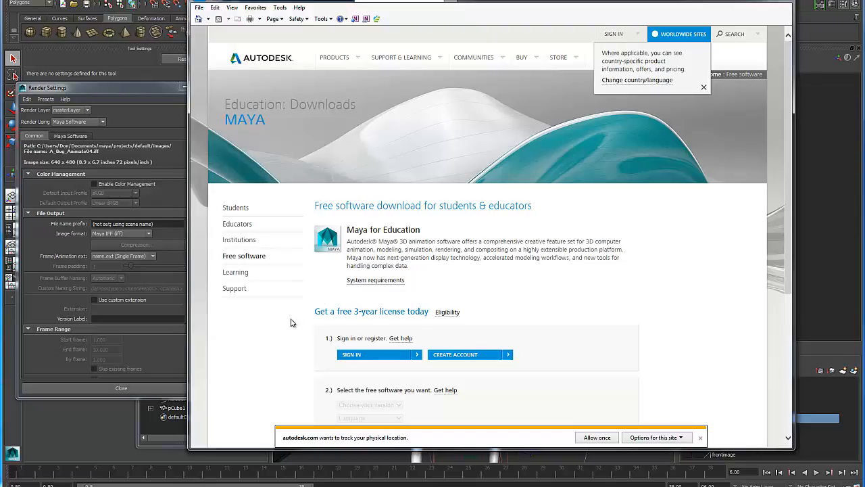
mouse_move(313, 363)
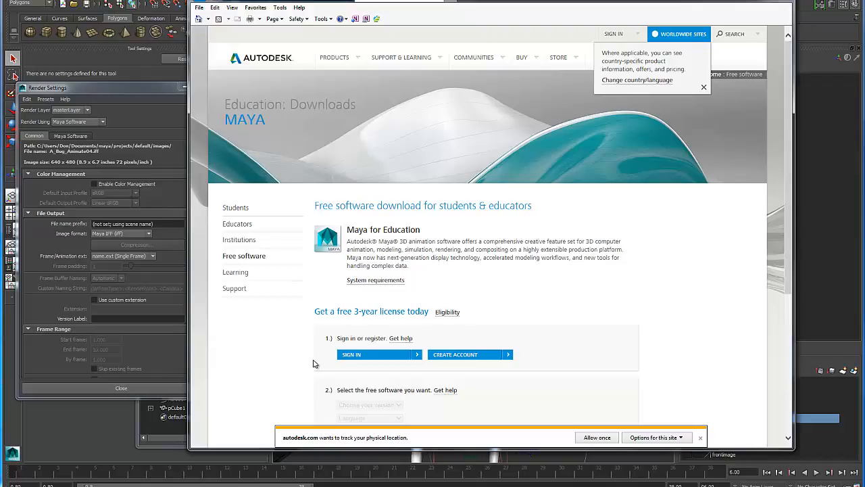